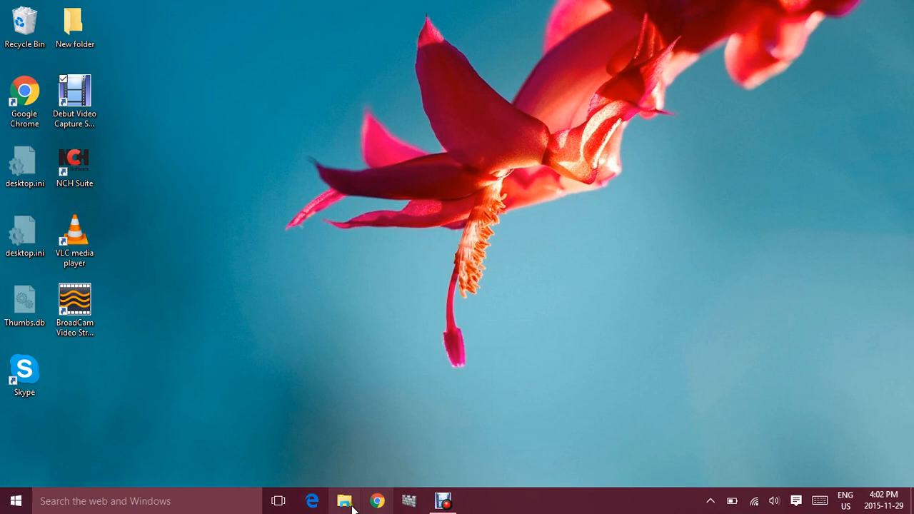
mouse_move(345, 500)
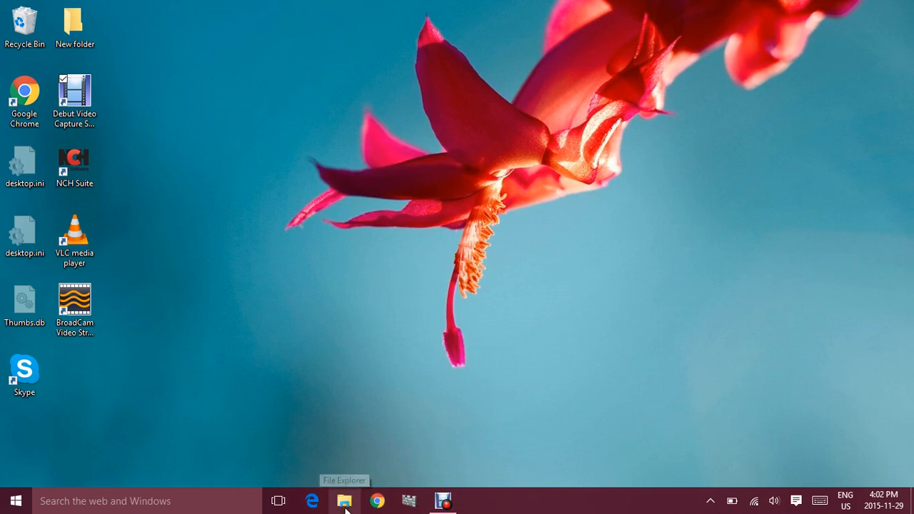
Launch File Explorer from the taskbar to view the Windows (C:) drive
click(344, 500)
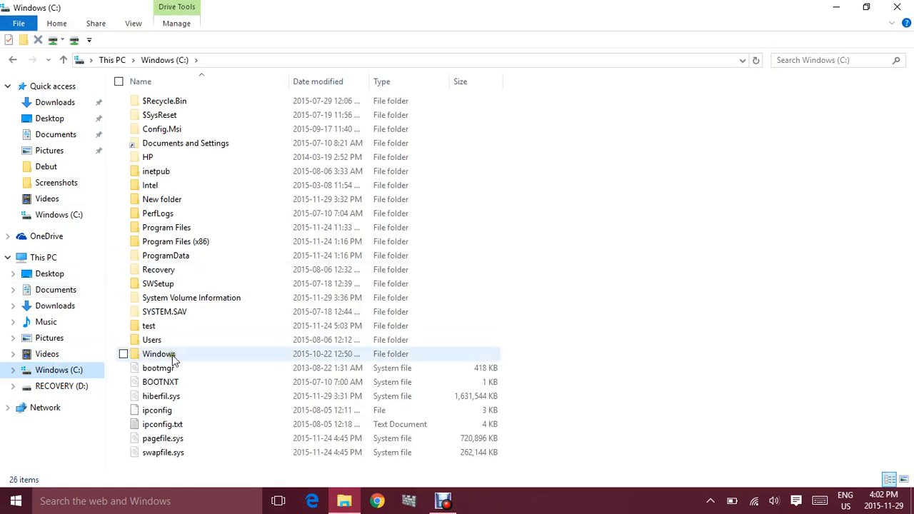
mouse_move(641, 36)
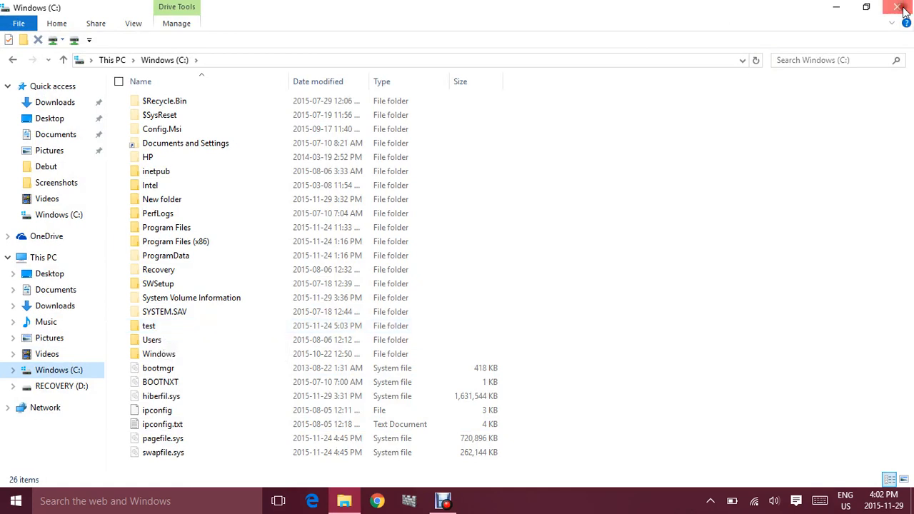
Search the Start menu for Notepad so it shows as the best match
click(900, 7)
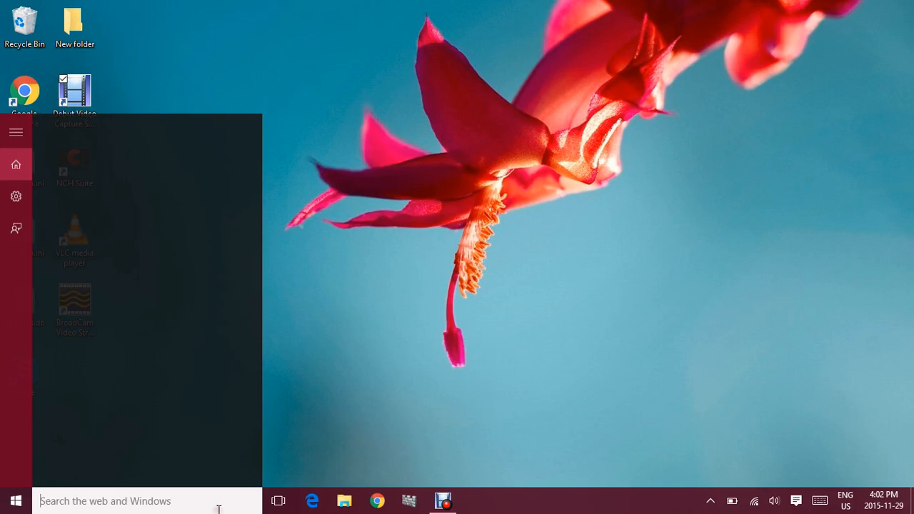
text(notepad)
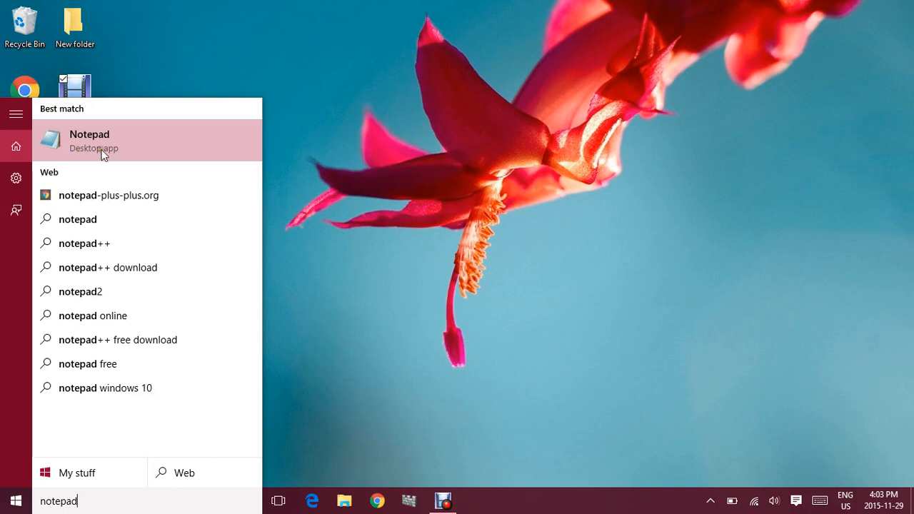
Launch Notepad and write the command "net use k: \\girish\test"
click(89, 141)
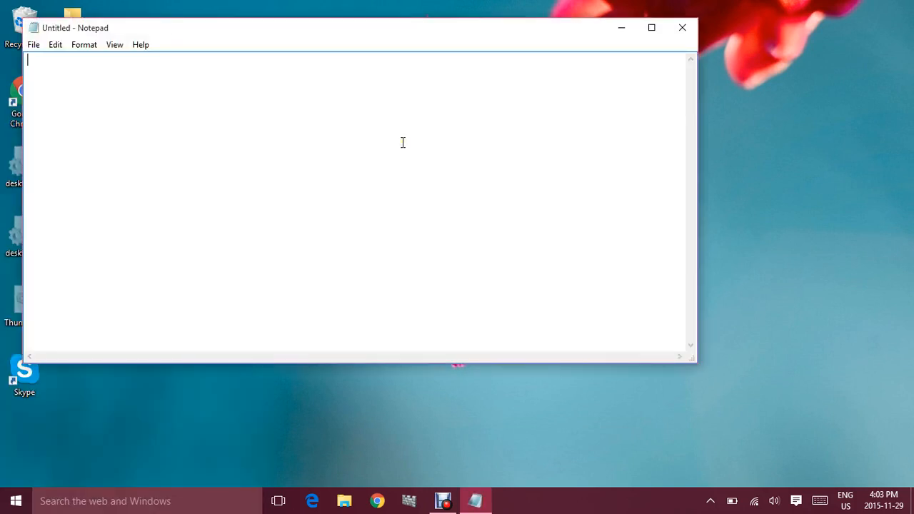
text(net u)
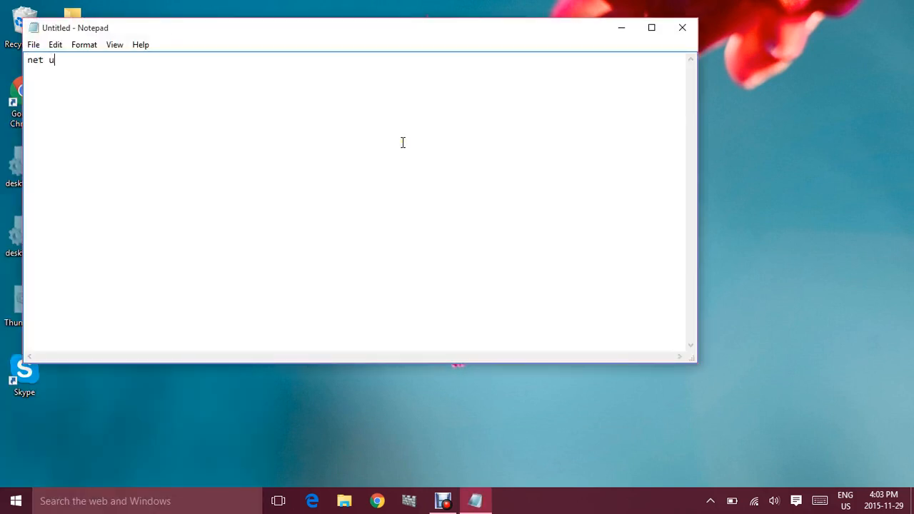
text(se)
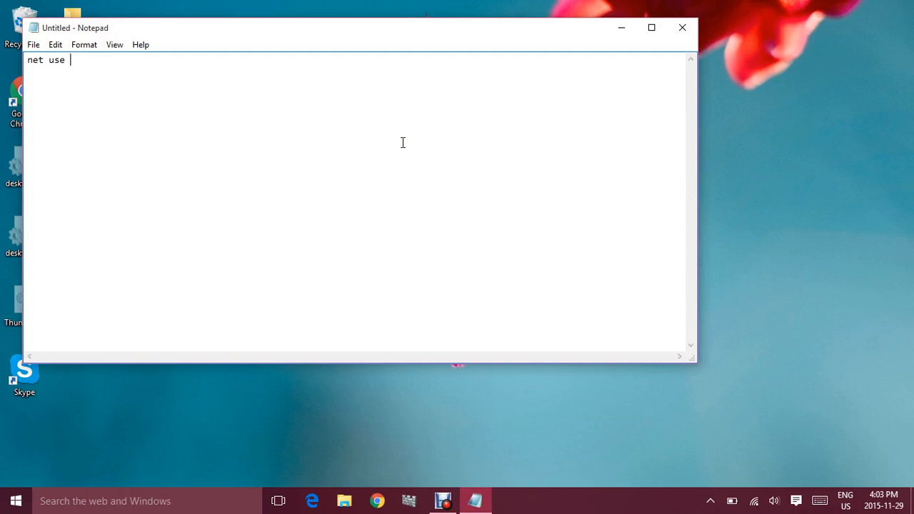
text(k:)
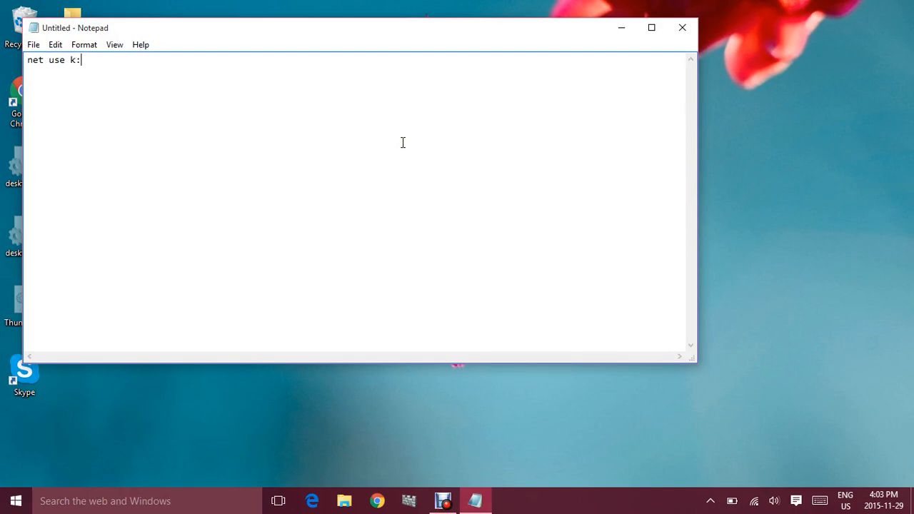
text(\\)
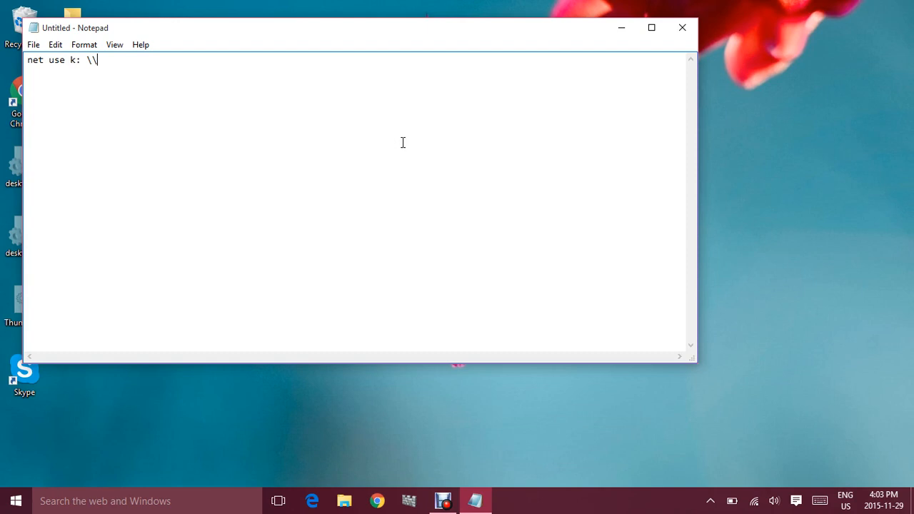
text(giris)
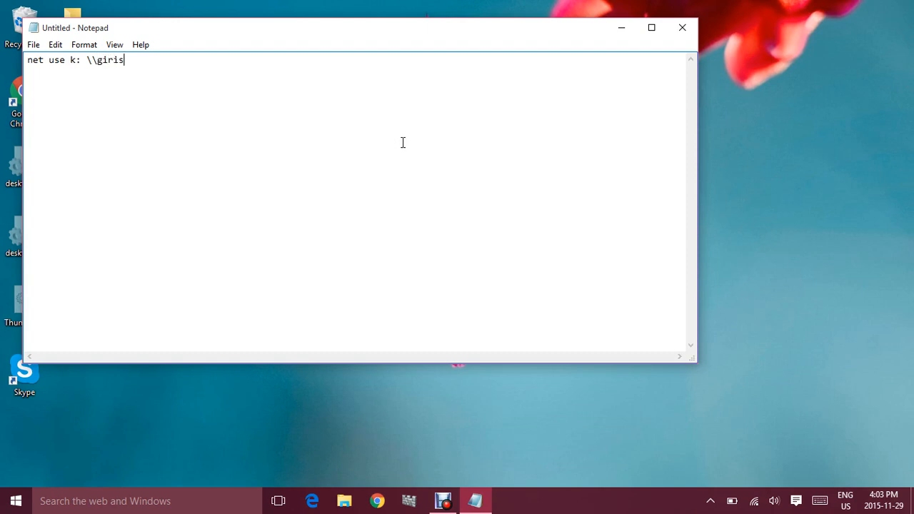
text(g)
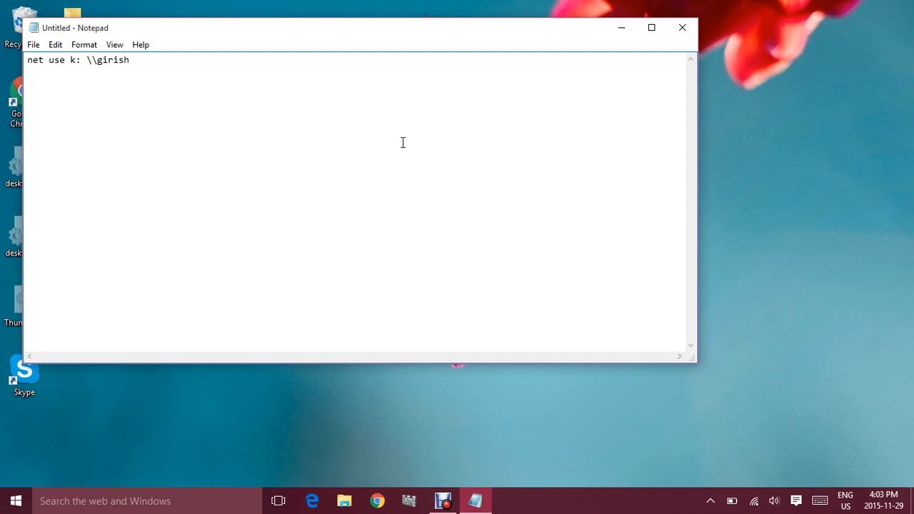
text(\tes)
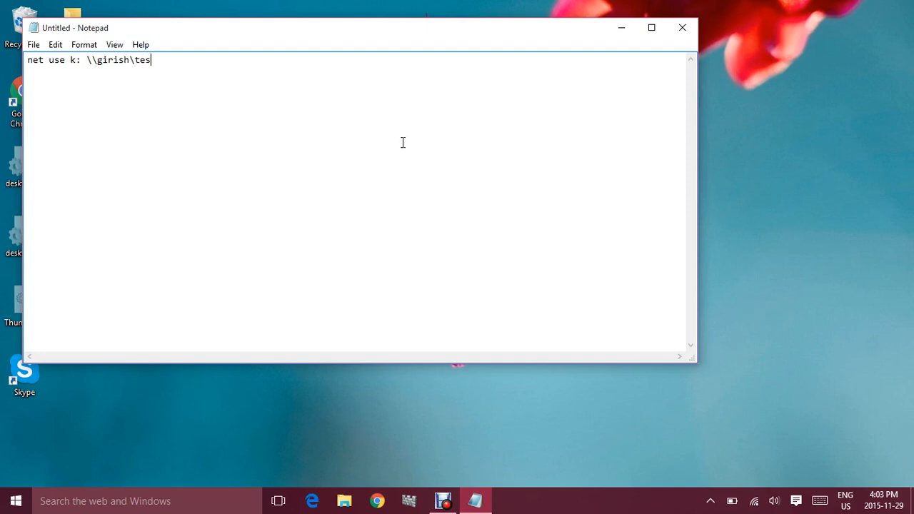
text(t)
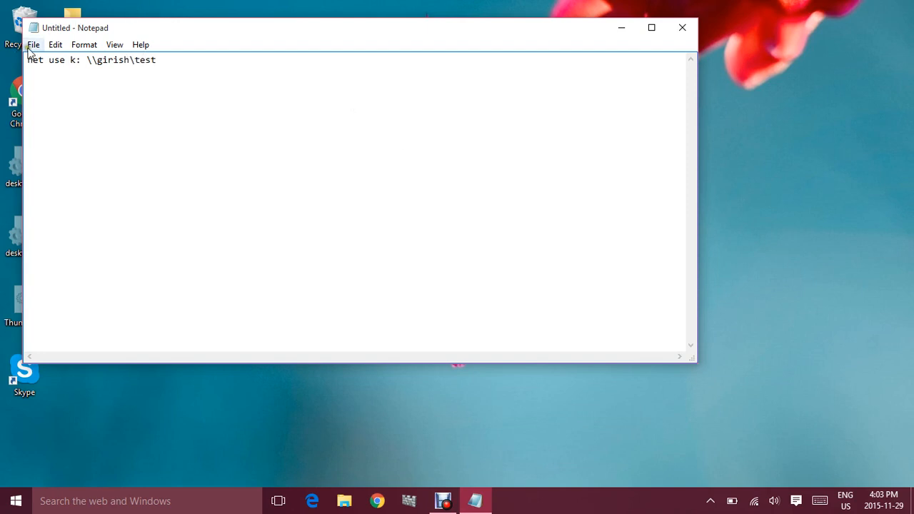
click(33, 44)
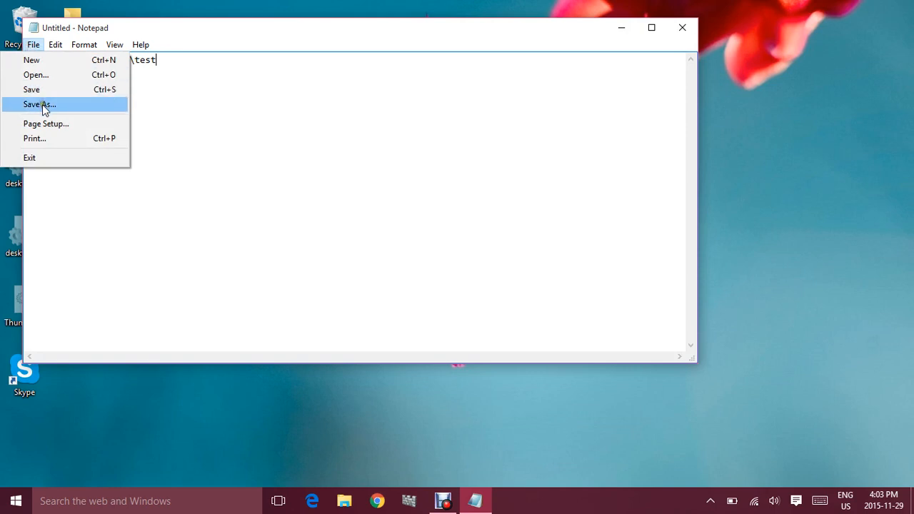
Save the command as test.bat with Save as type All Files (*.*)
click(39, 104)
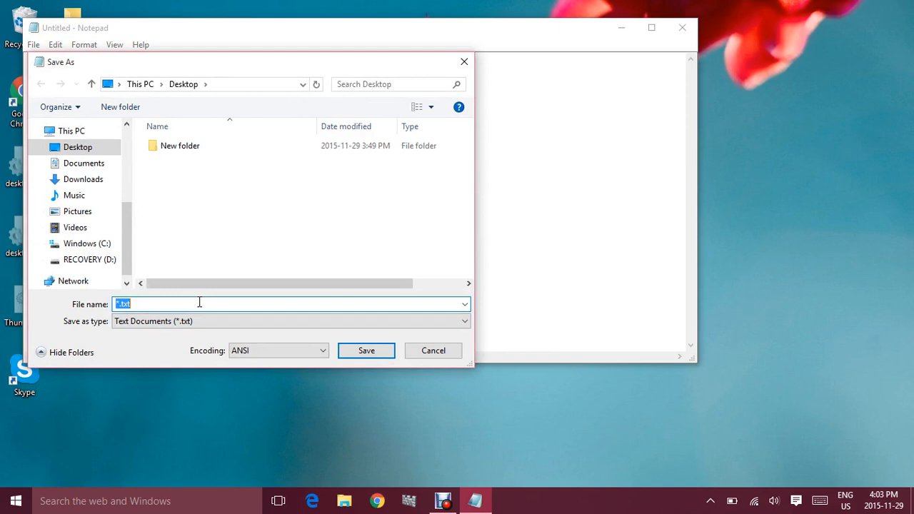
text(test.)
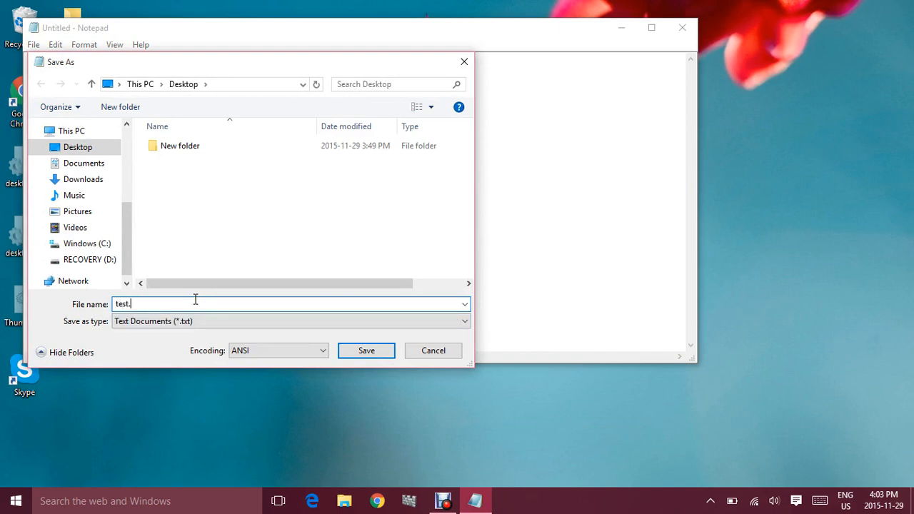
text(bat)
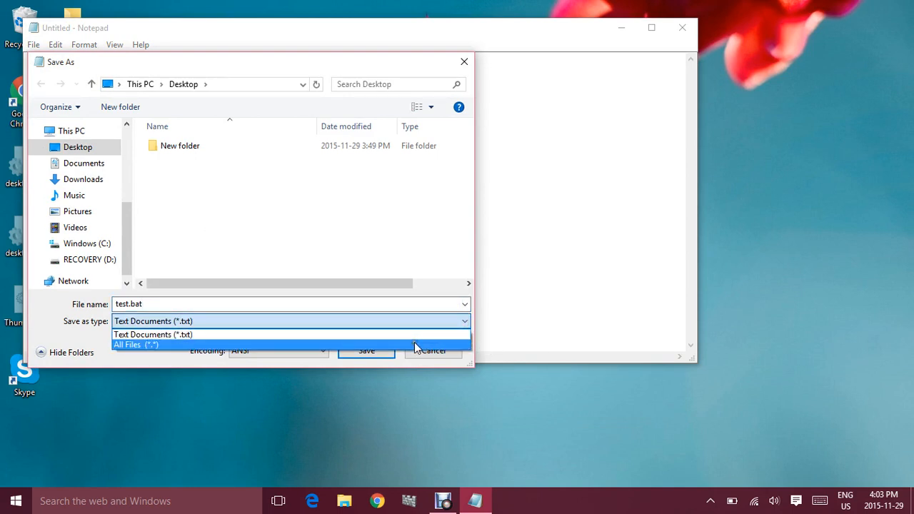
click(135, 344)
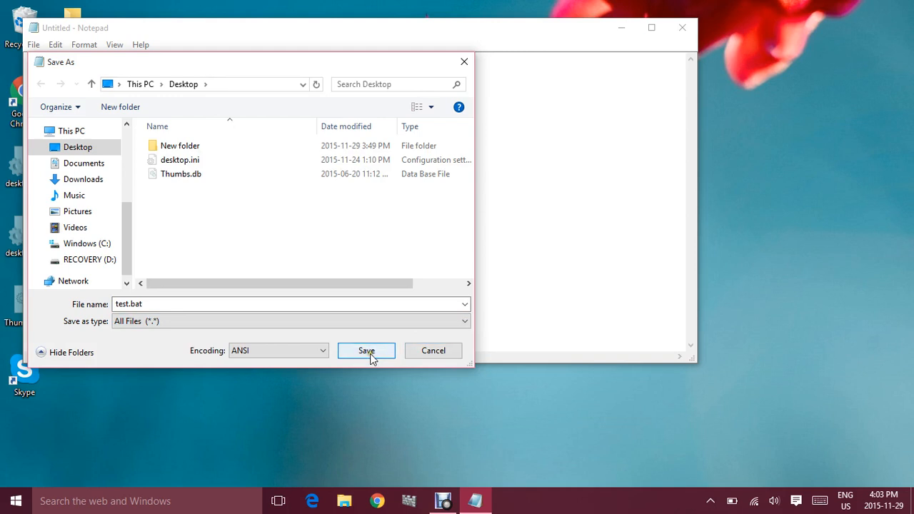
click(366, 350)
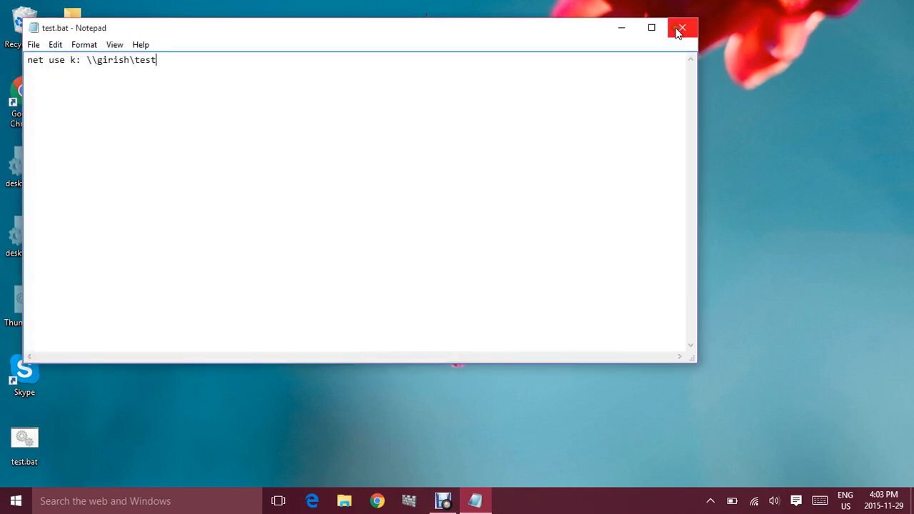
Close Notepad and run test.bat from the desktop to map drive K:
click(682, 28)
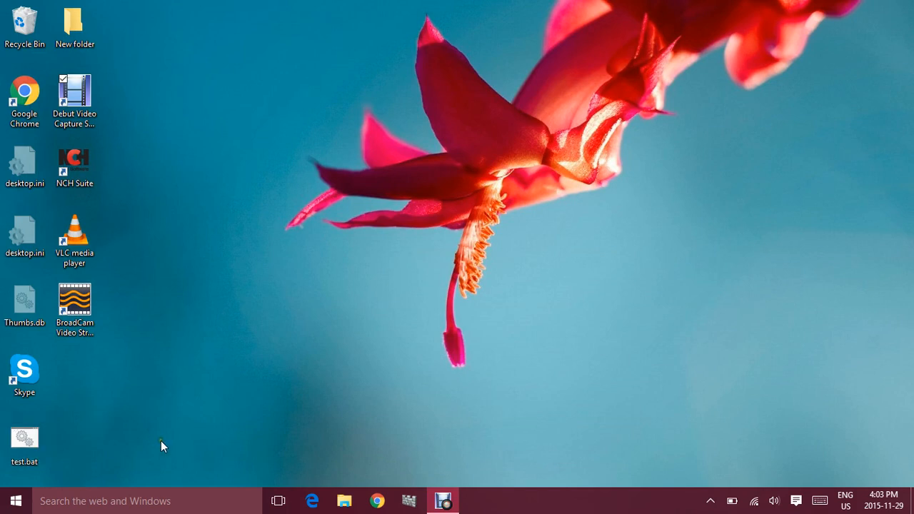
mouse_move(163, 433)
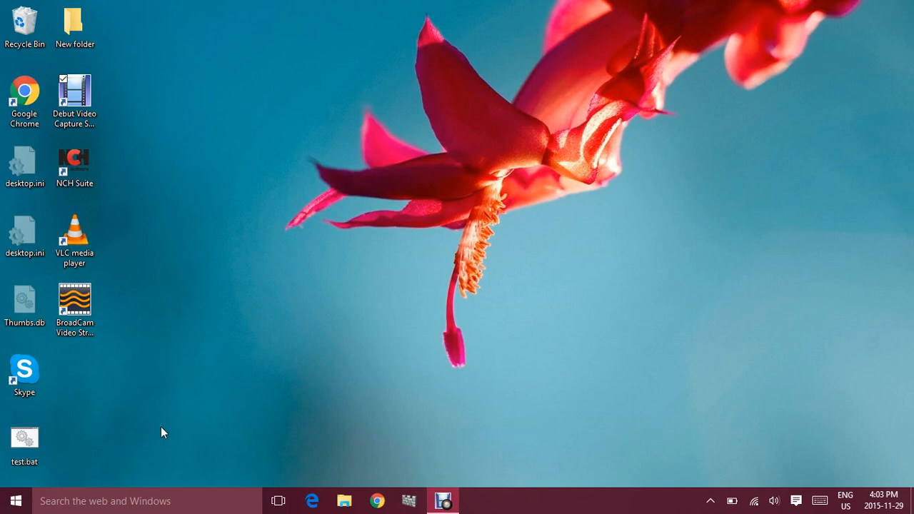
double_click(24, 440)
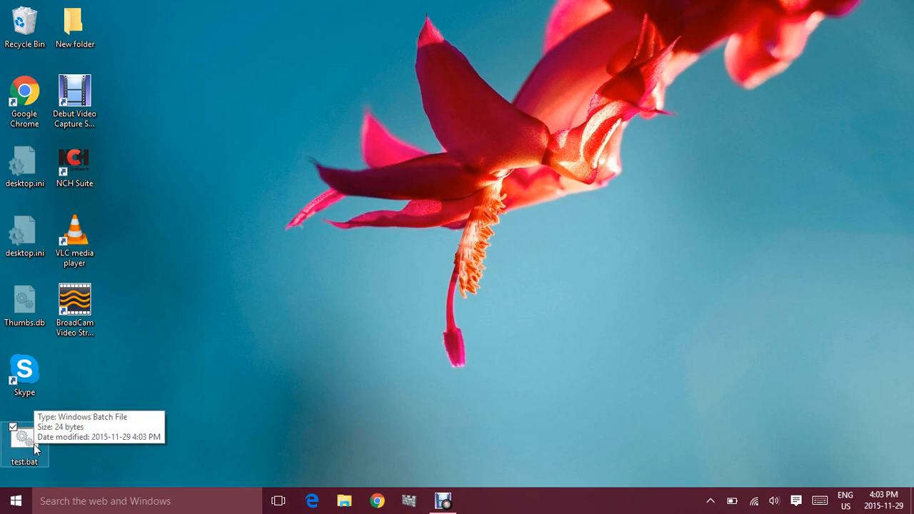
mouse_move(340, 469)
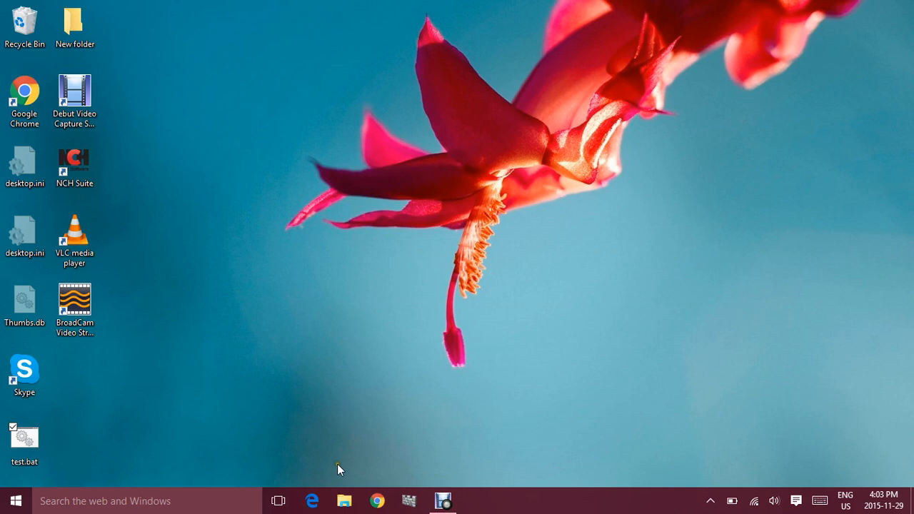
mouse_move(344, 500)
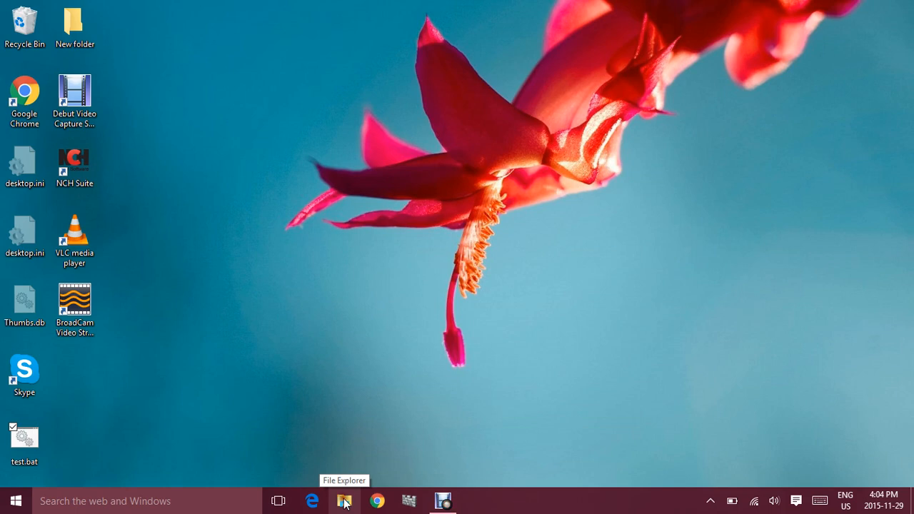
Browse to the mapped drive test (\\girish) (K:) and confirm it is empty
click(343, 500)
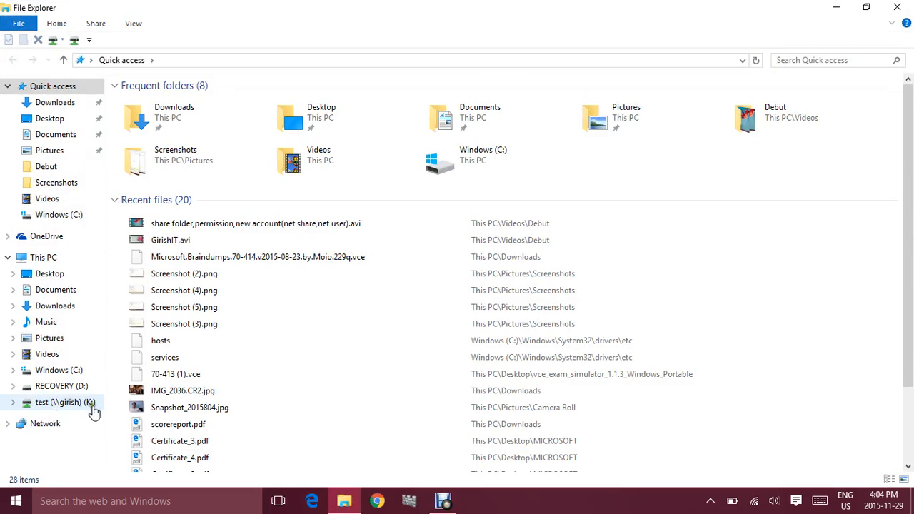
click(60, 403)
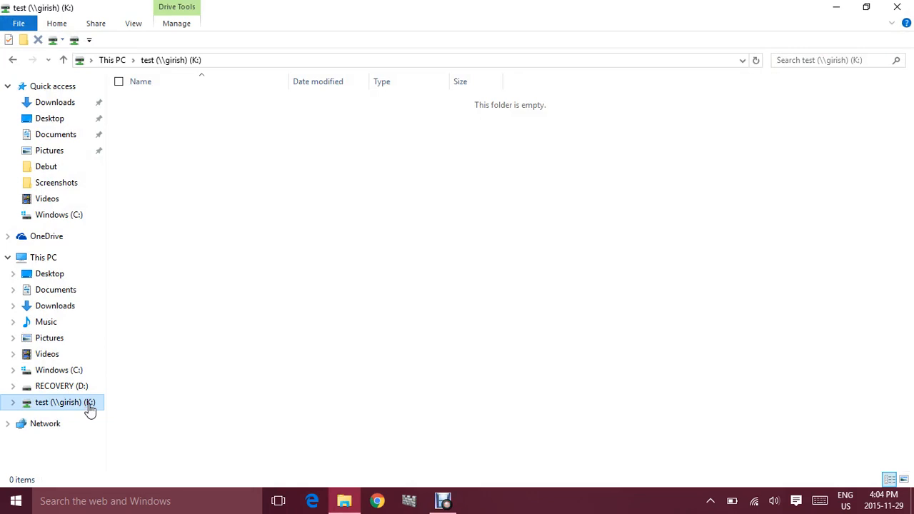
mouse_move(626, 10)
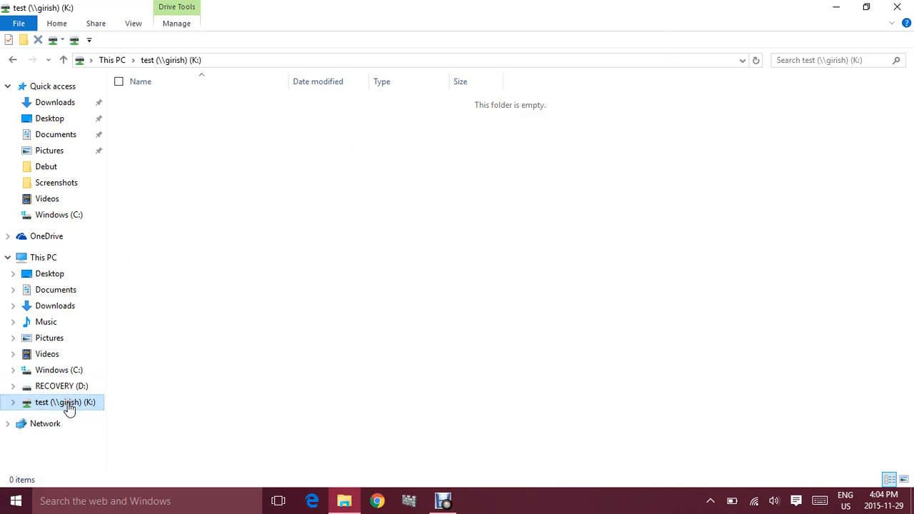
mouse_move(269, 279)
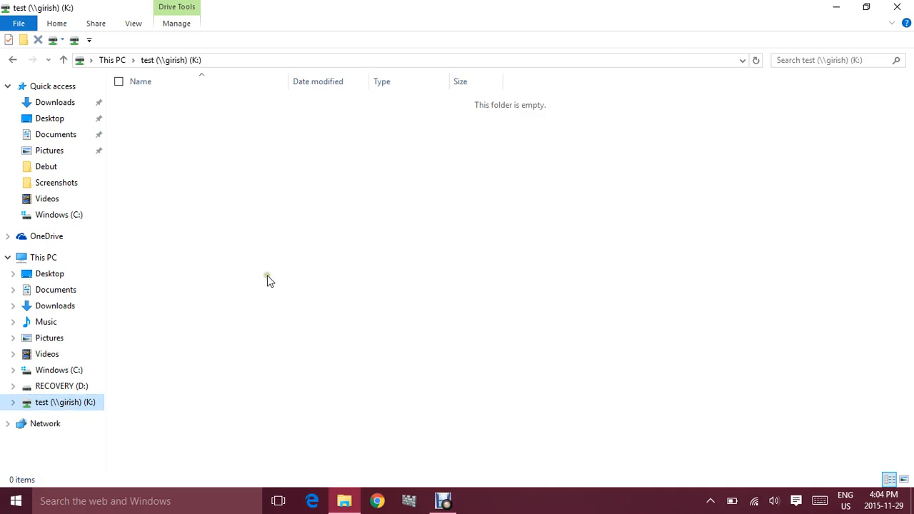
mouse_move(270, 280)
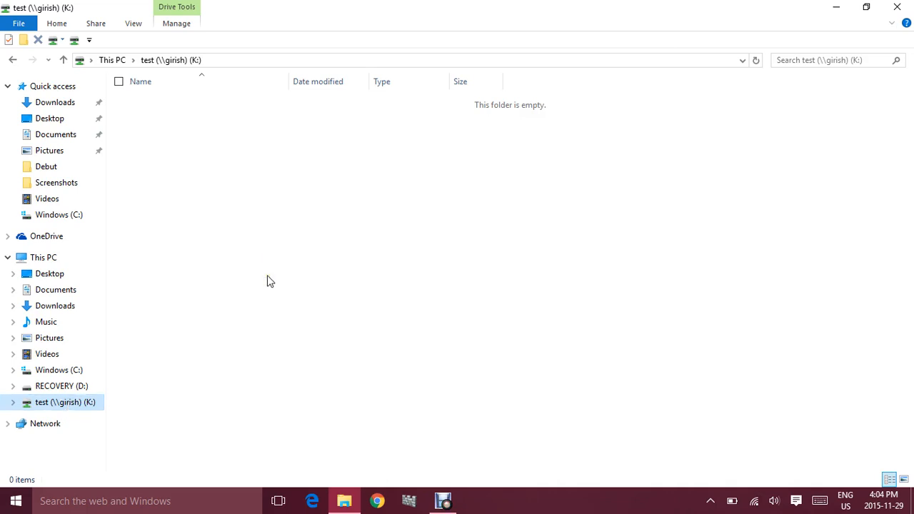
click(906, 23)
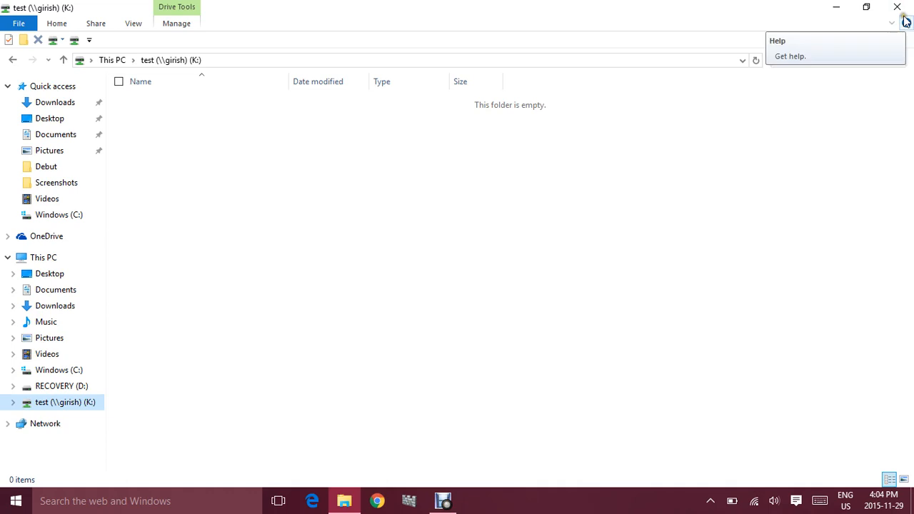